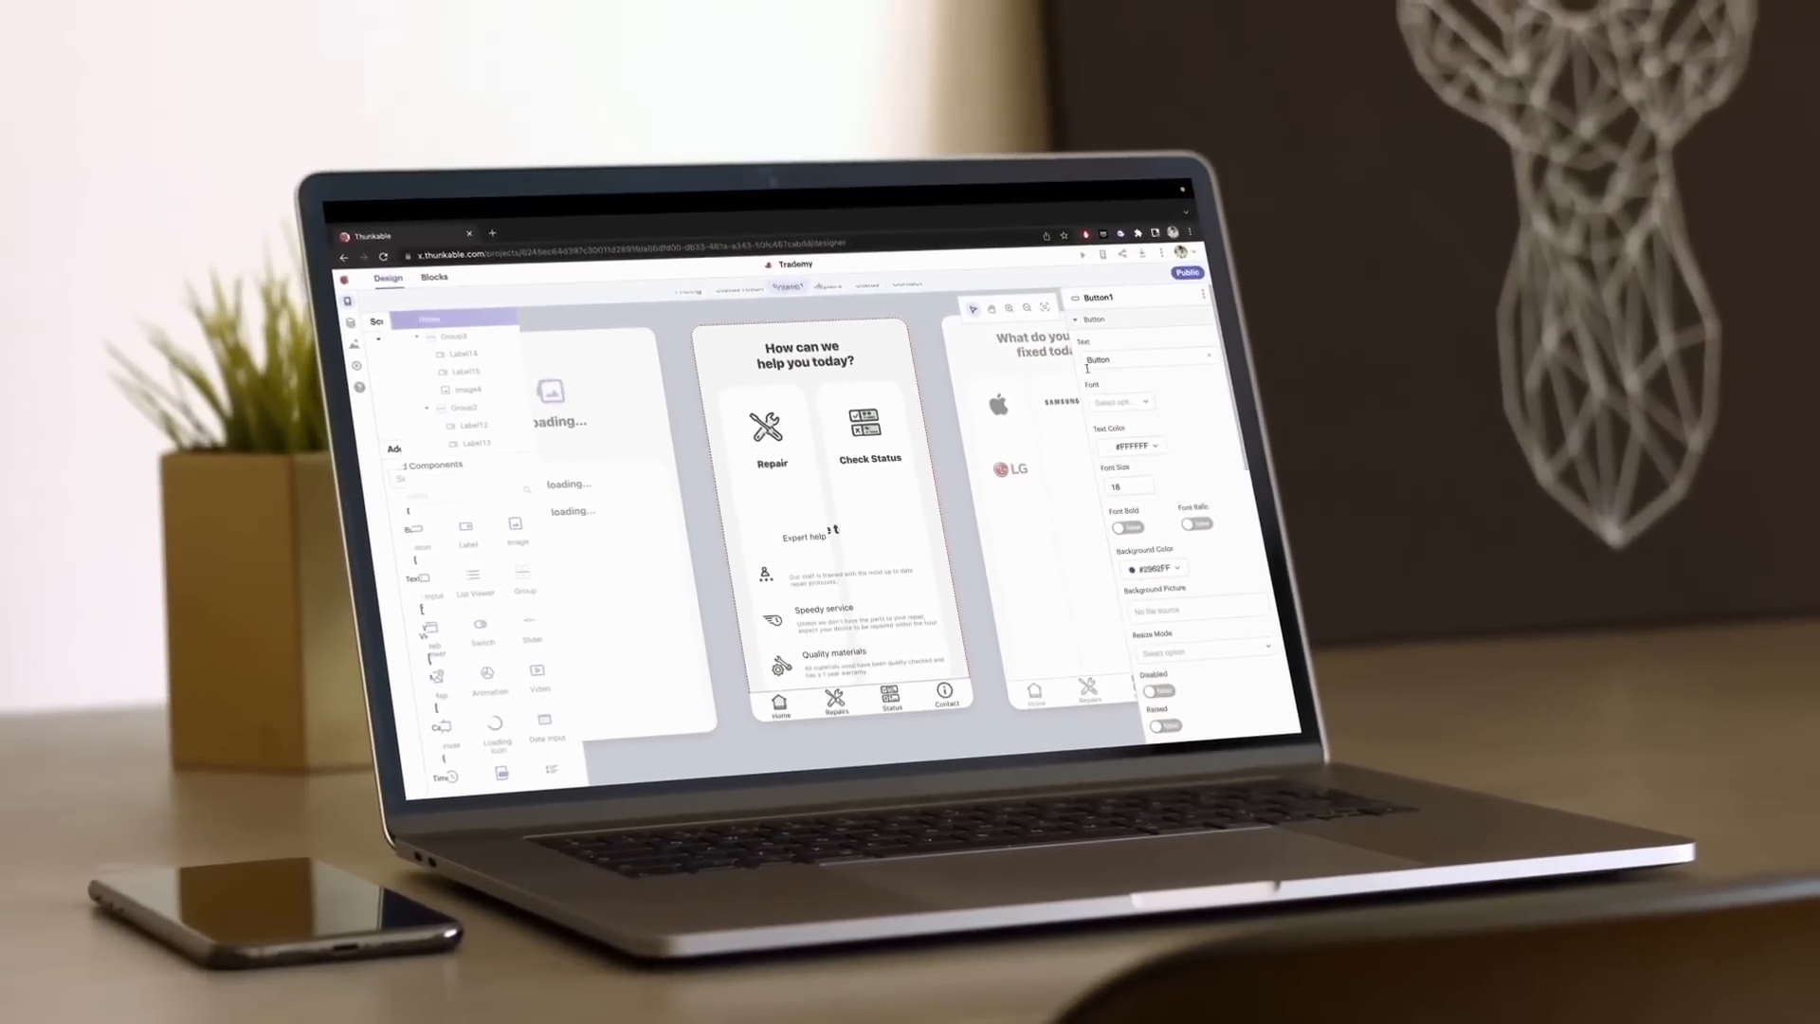
Open the Publish menu to show the iOS, Android and web options for the repair app
{"action": "left_click", "coordinate": [1136, 254]}
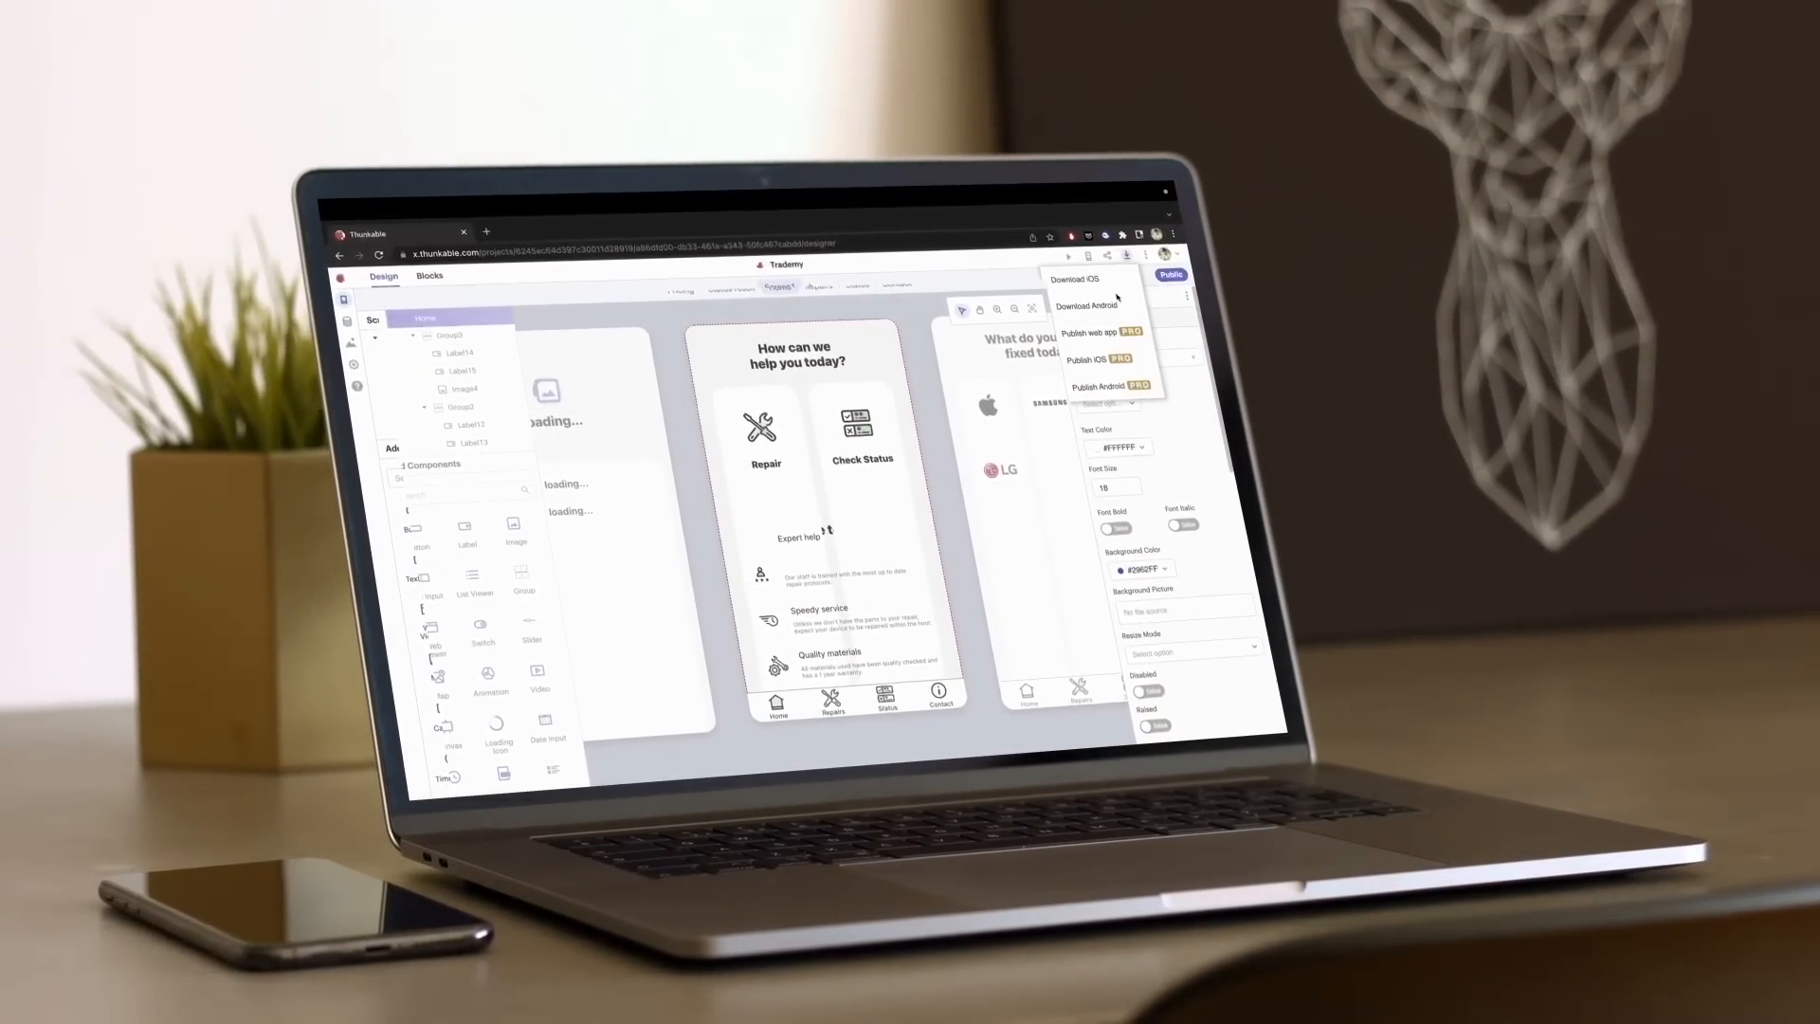